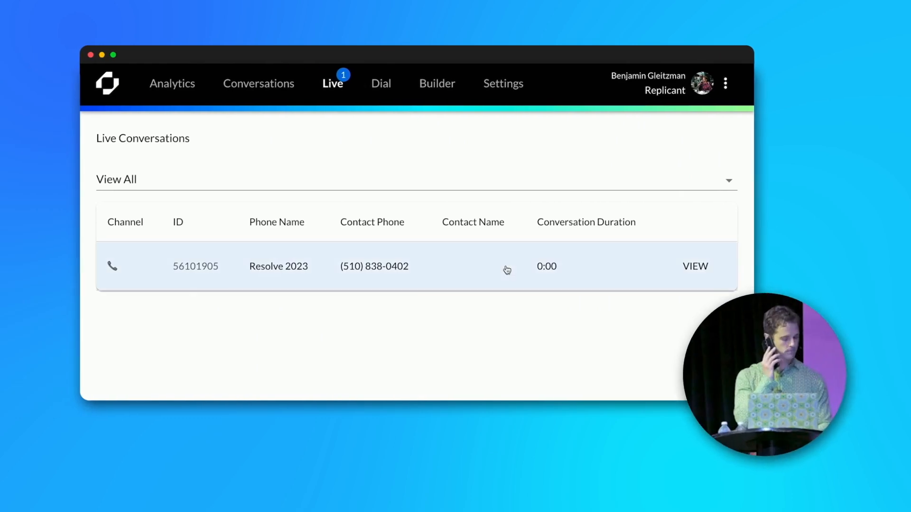
View the active Resolve 2023 phone conversation to bring up its live transcript.
click(694, 265)
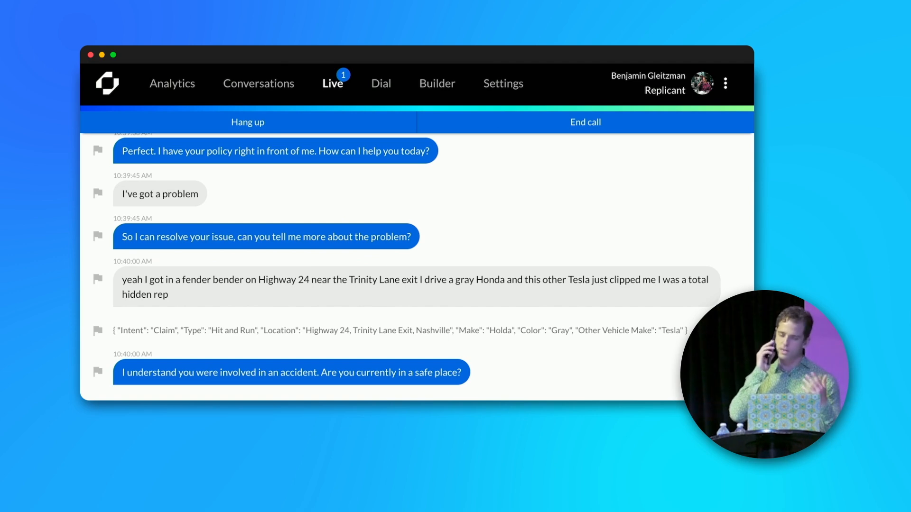
scroll(down, 3)
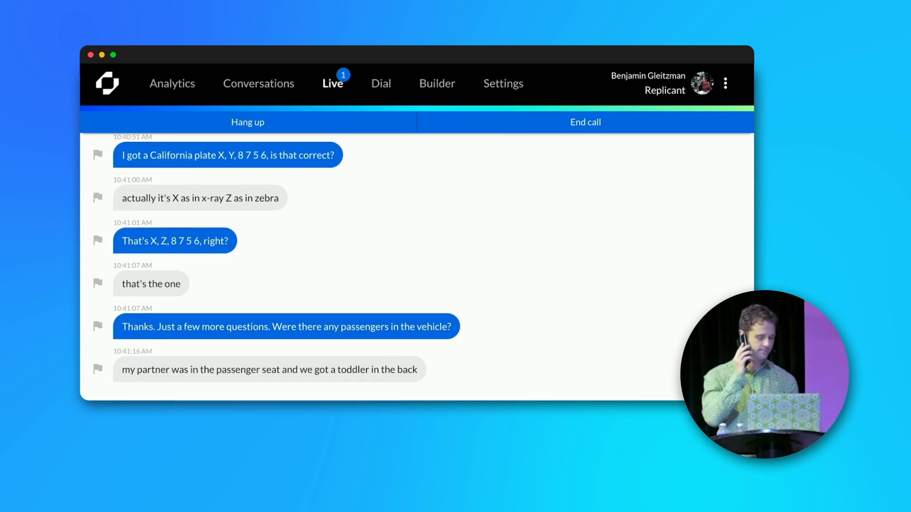
Reach the phone's Countryside call with the text requesting vehicle photos via countryside.form.
scroll(down, 3)
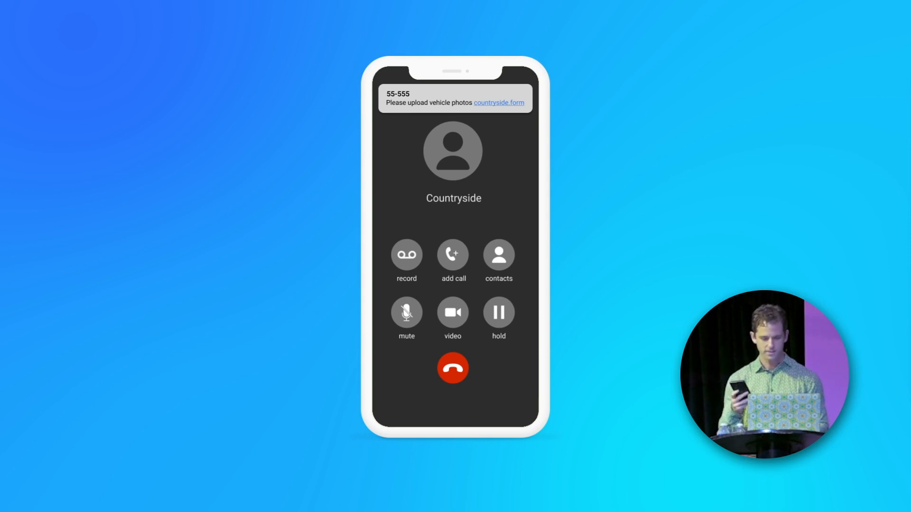
Upload photos of the car's front, back and both sides through the countryside.form link and submit.
click(498, 102)
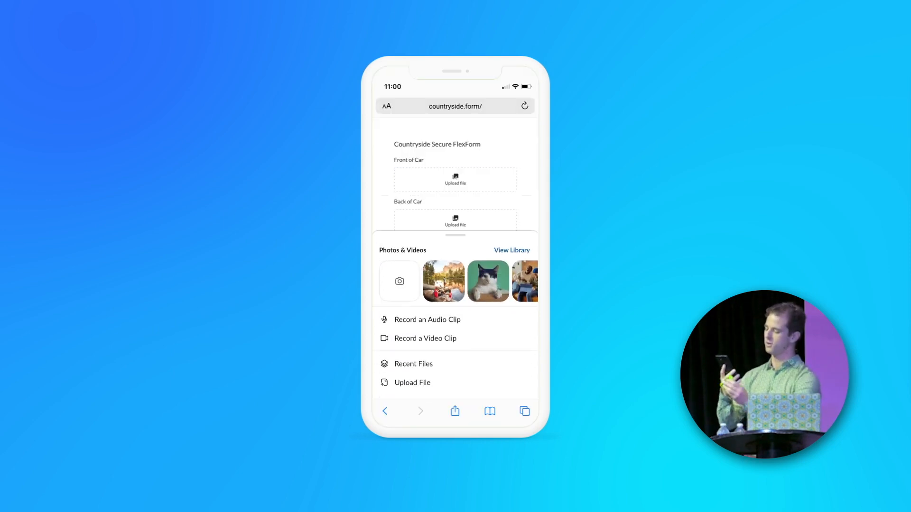
click(400, 281)
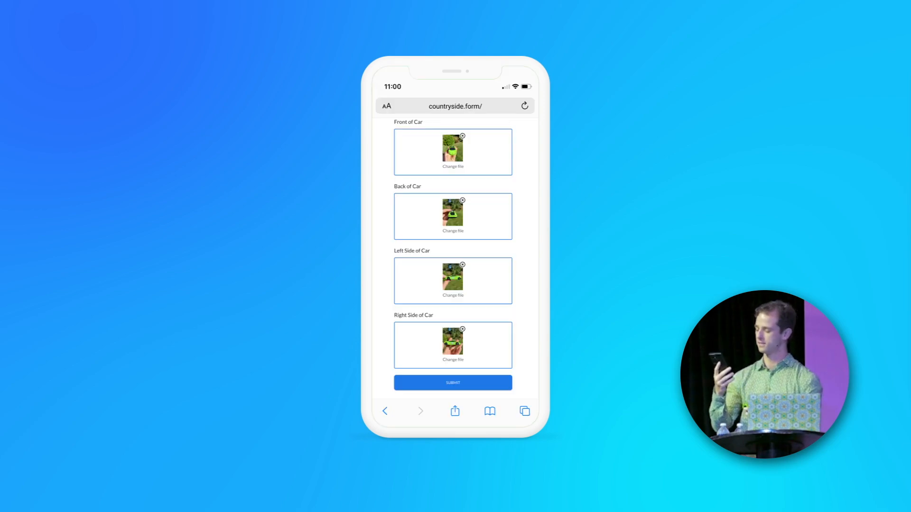
click(452, 382)
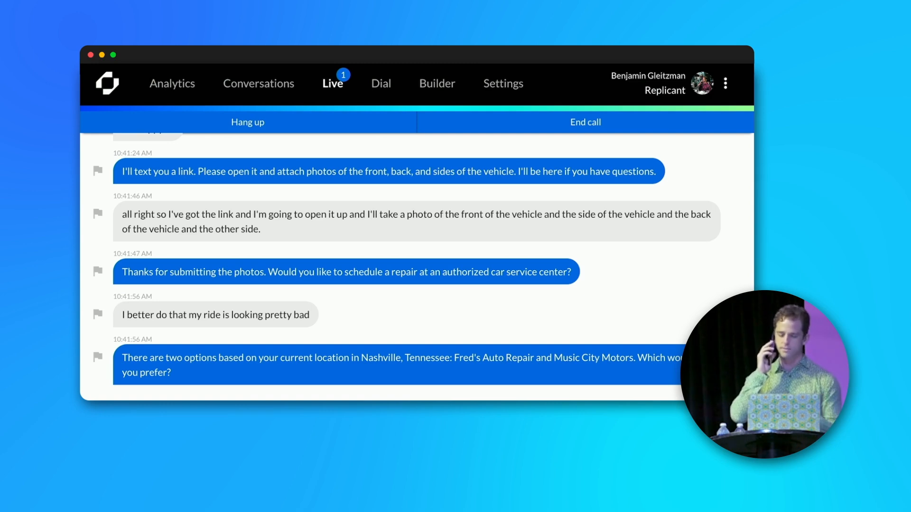
Follow the agent offering Music City Motors tomorrow at 9 and confirming rental car coverage.
scroll(down, 3)
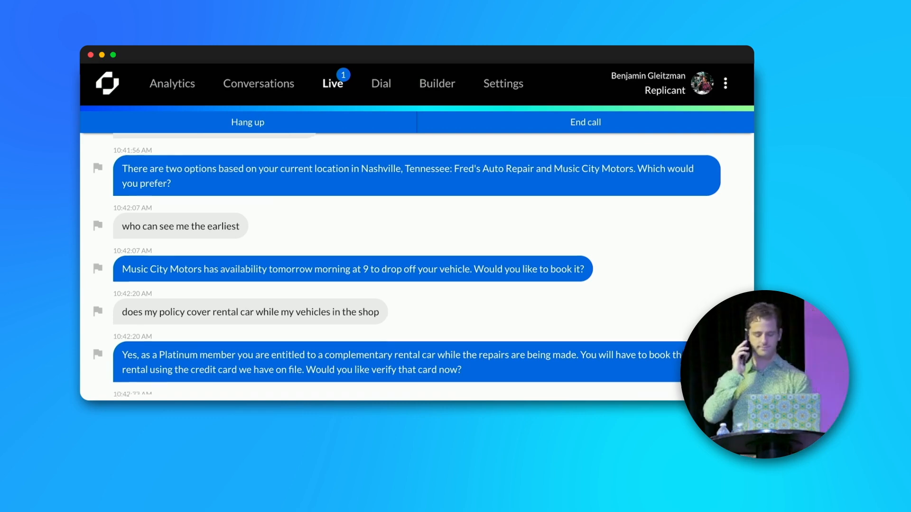
scroll(down, 3)
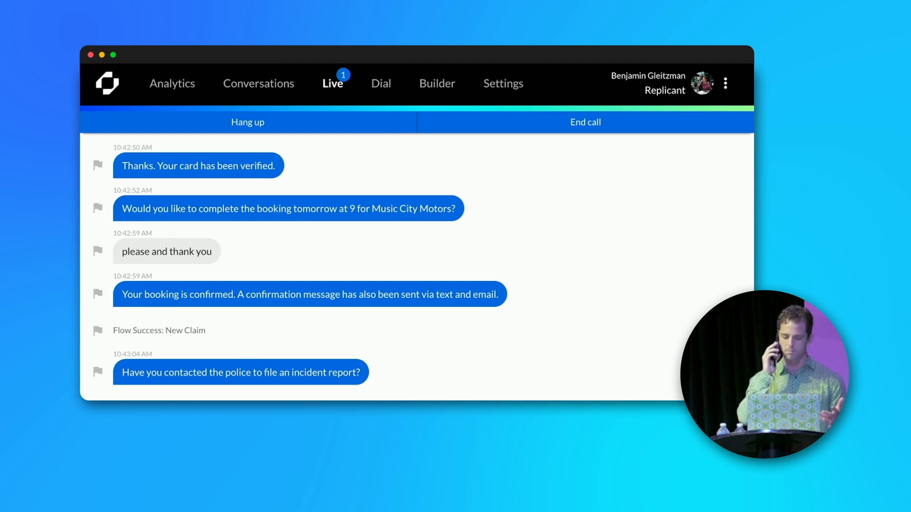
Reach the police-report question and the caller saying they haven't filed one and feel shaky.
scroll(down, 3)
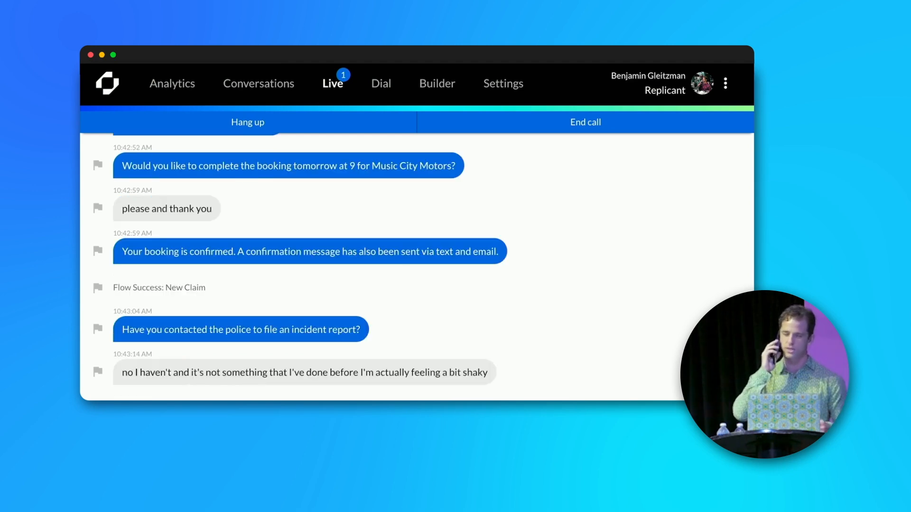